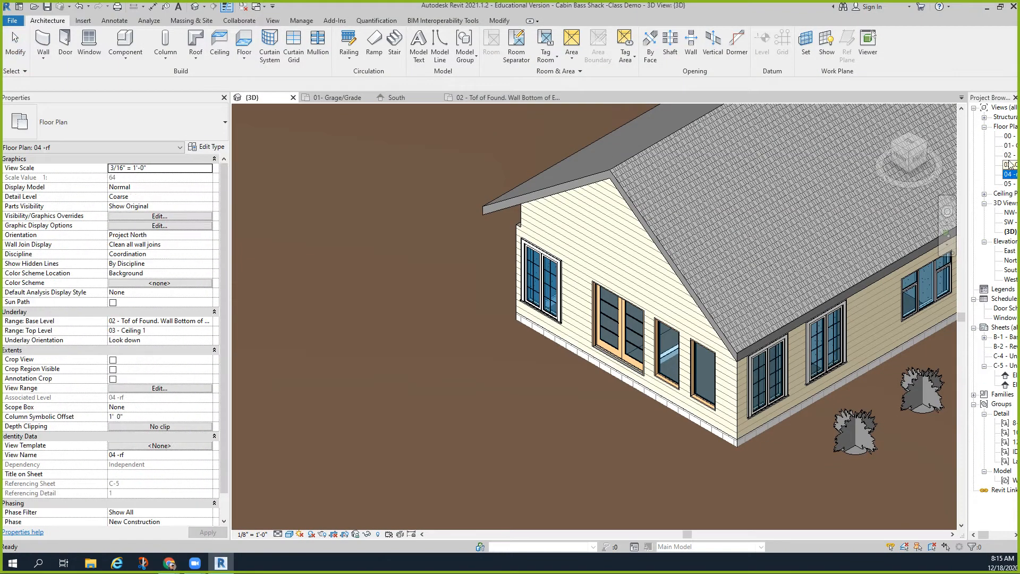
# - Open the 02 - Tof of Found. Wall Bottom of Elevation floor plan view
pyautogui.click(501, 97)
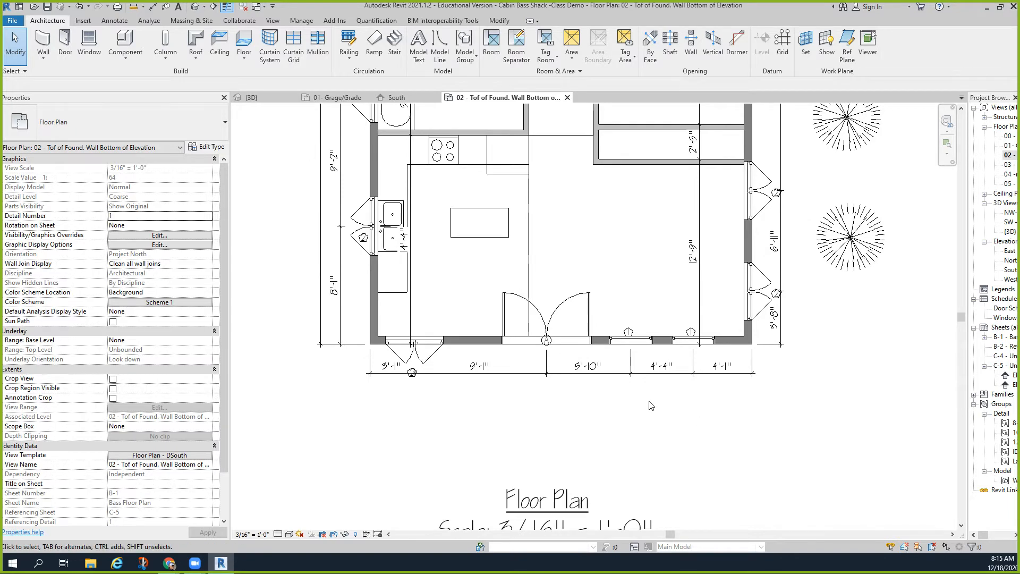
pyautogui.moveTo(243, 46)
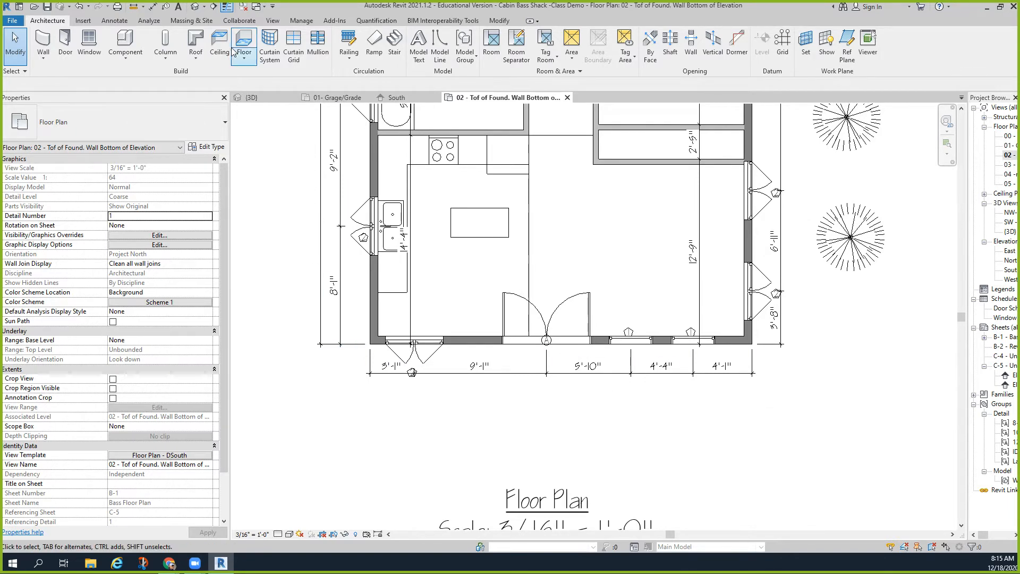
# - Start a 4" Concrete floor at height offset 0 for the 8'-0" deep porch outline
pyautogui.click(243, 46)
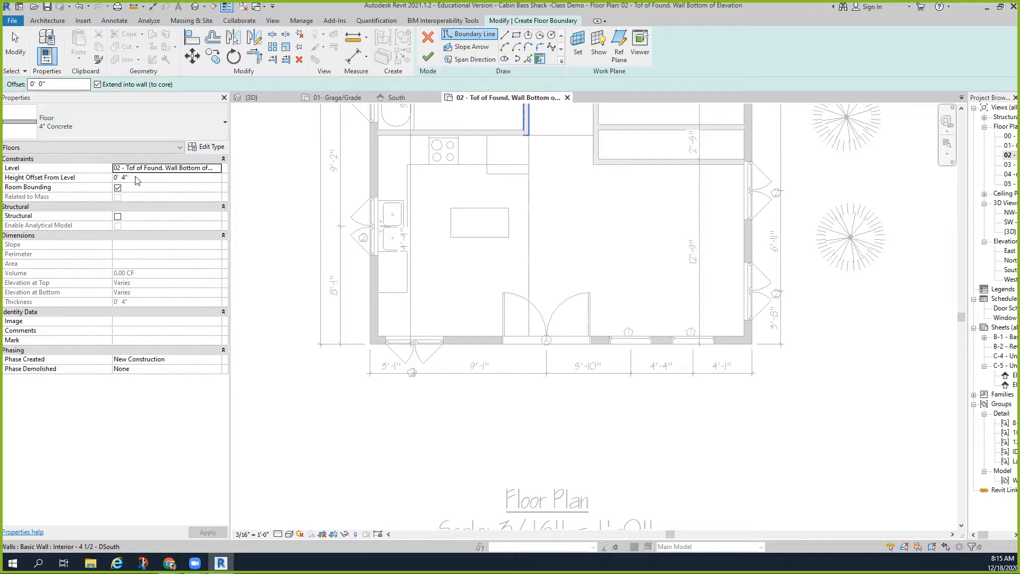
pyautogui.click(167, 177)
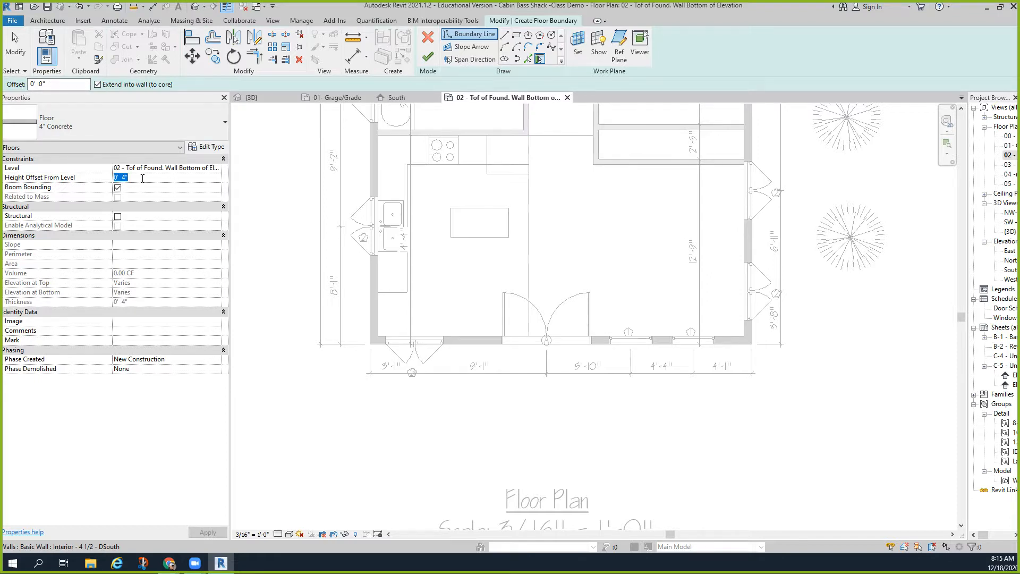
pyautogui.write('0')
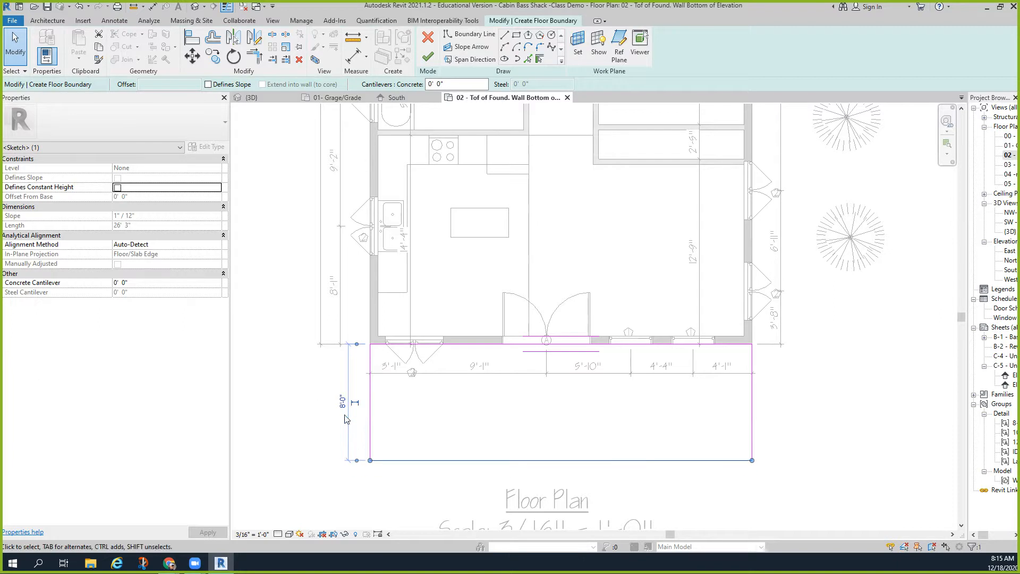
pyautogui.moveTo(265, 192)
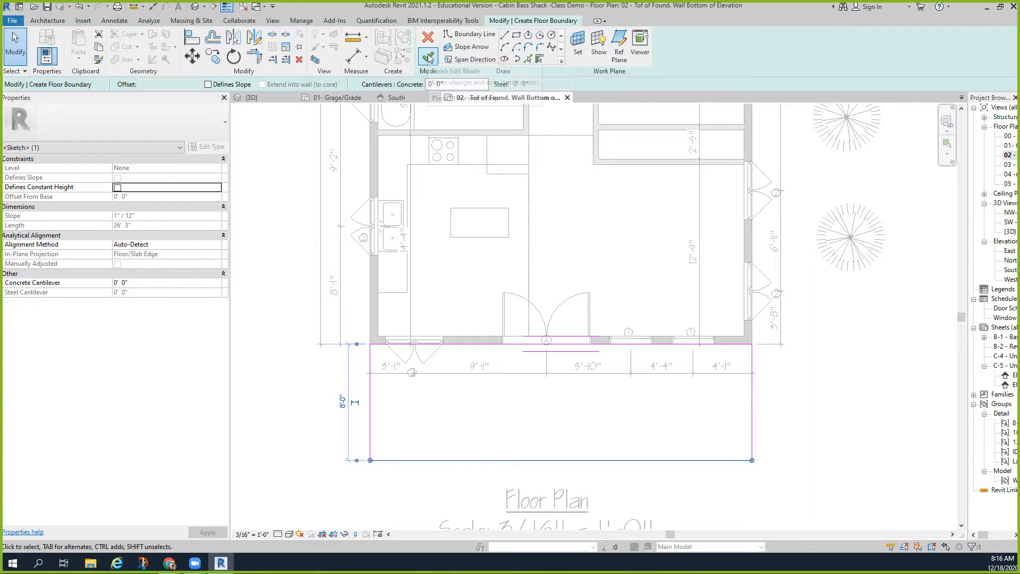
# - Finish the 210 SF porch slab without attaching walls and view it in 3D
pyautogui.click(428, 57)
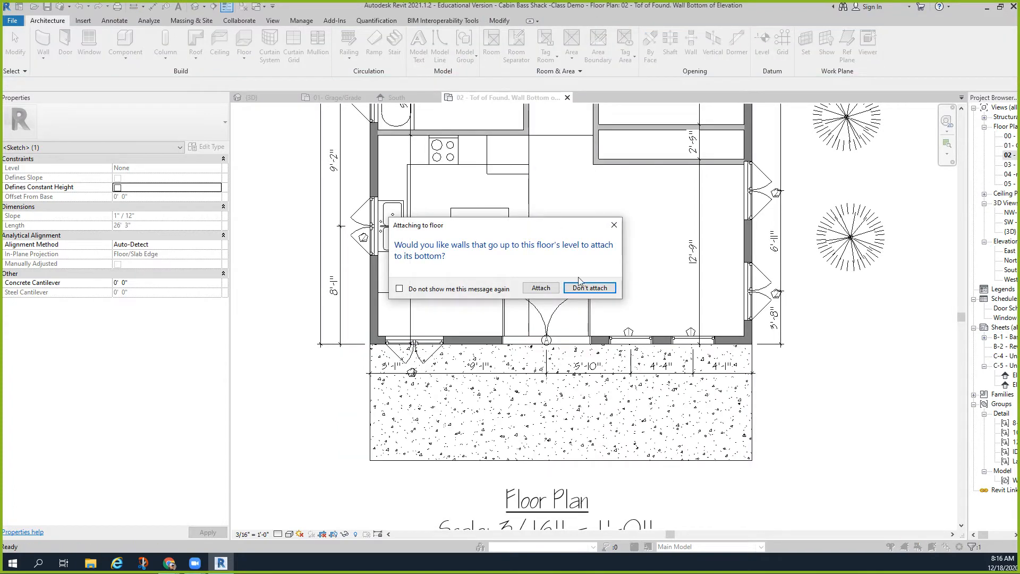
pyautogui.click(589, 287)
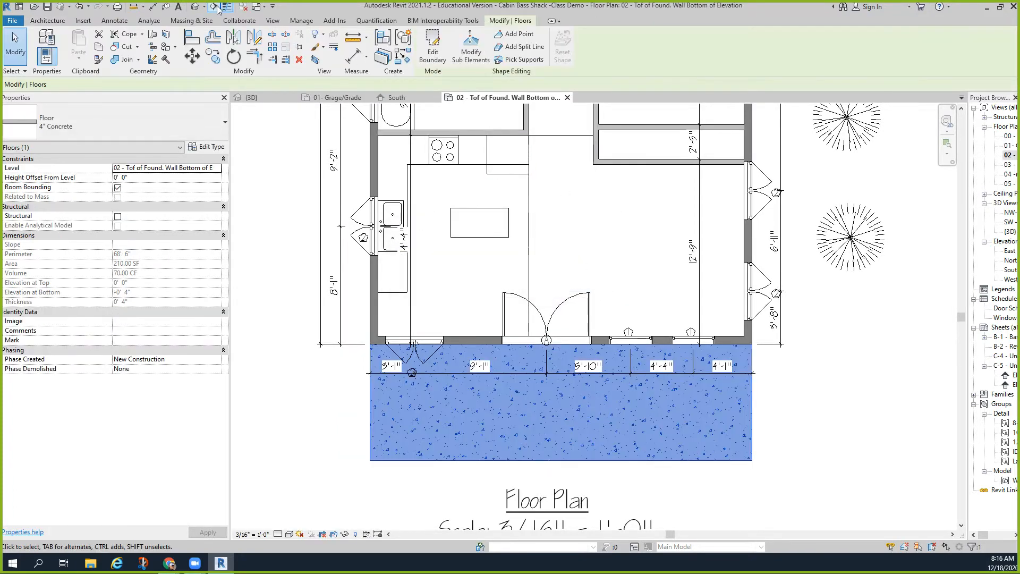
pyautogui.click(250, 97)
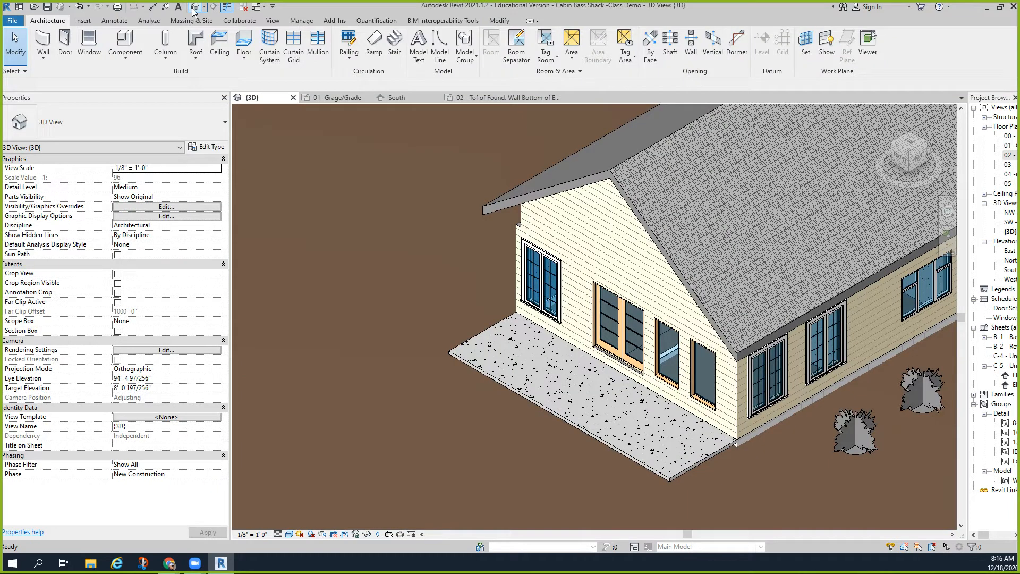
pyautogui.moveTo(202, 116)
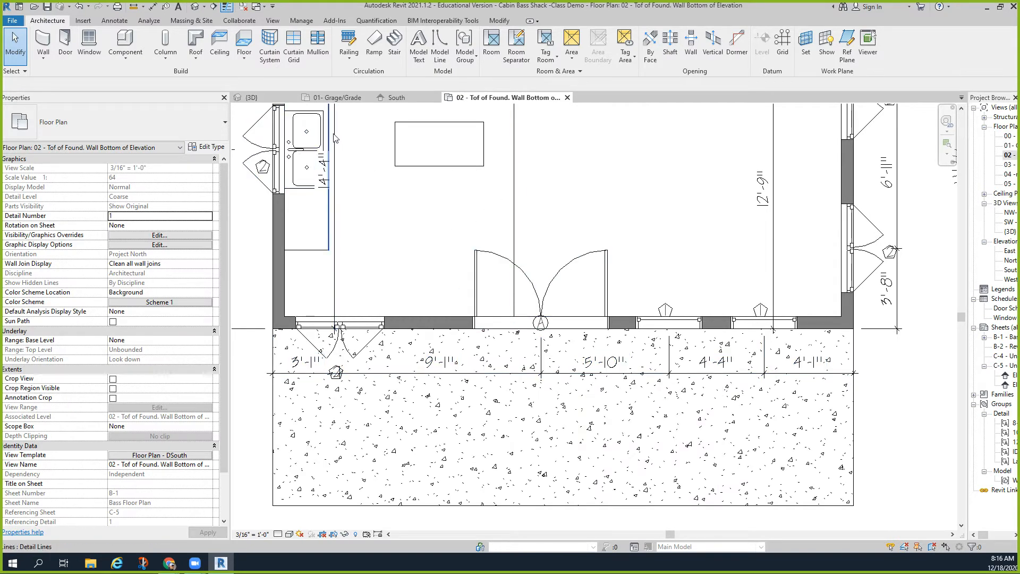
pyautogui.moveTo(334, 138)
pyautogui.write('0 4')
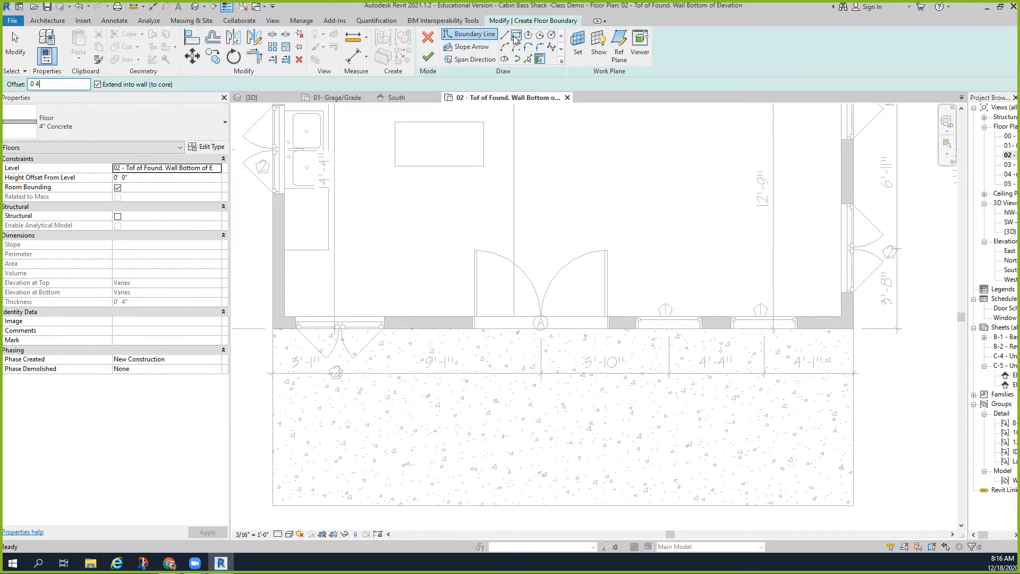
# - Sketch an 11-foot-wide, 1'-6" deep rectangular boundary in front of the double doors
pyautogui.click(539, 57)
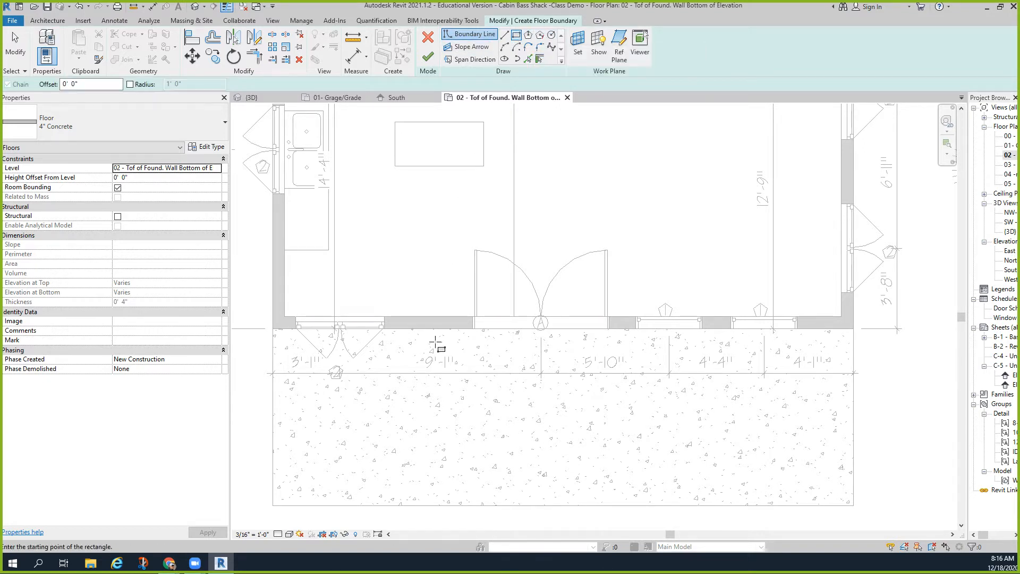
pyautogui.moveTo(427, 327)
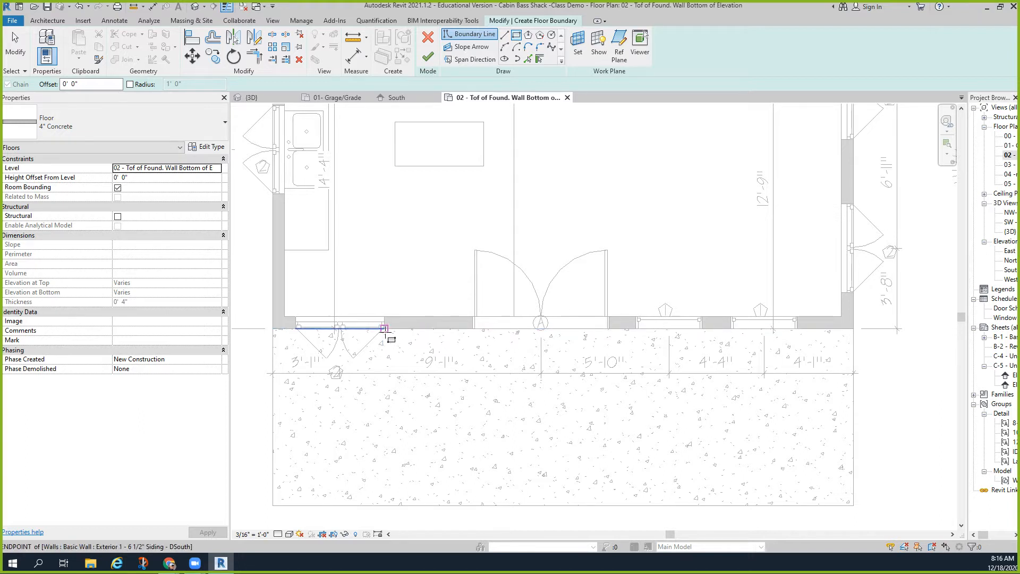
pyautogui.moveTo(386, 328); pyautogui.dragTo(637, 333)
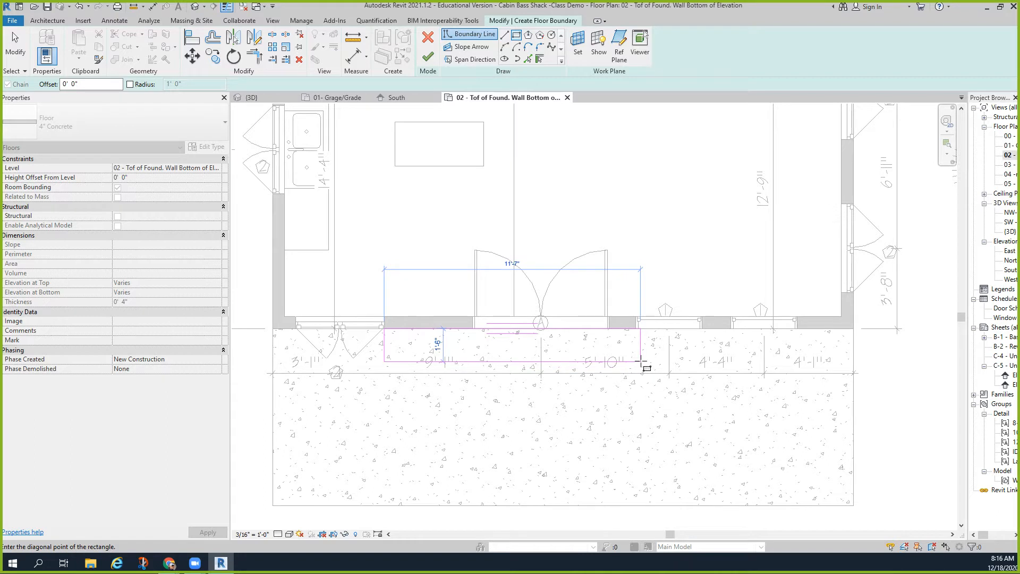
pyautogui.click(643, 363)
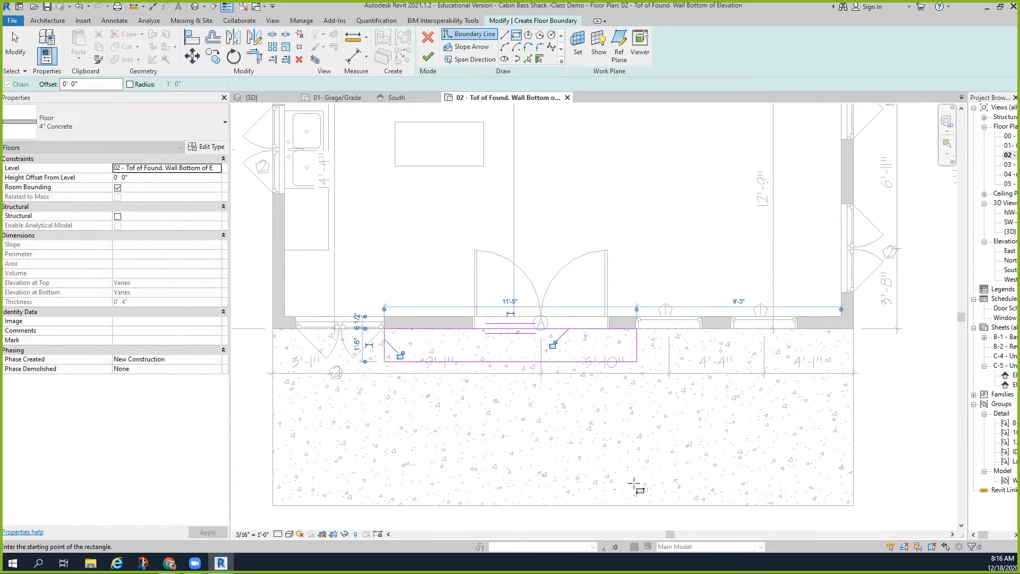
pyautogui.moveTo(630, 479)
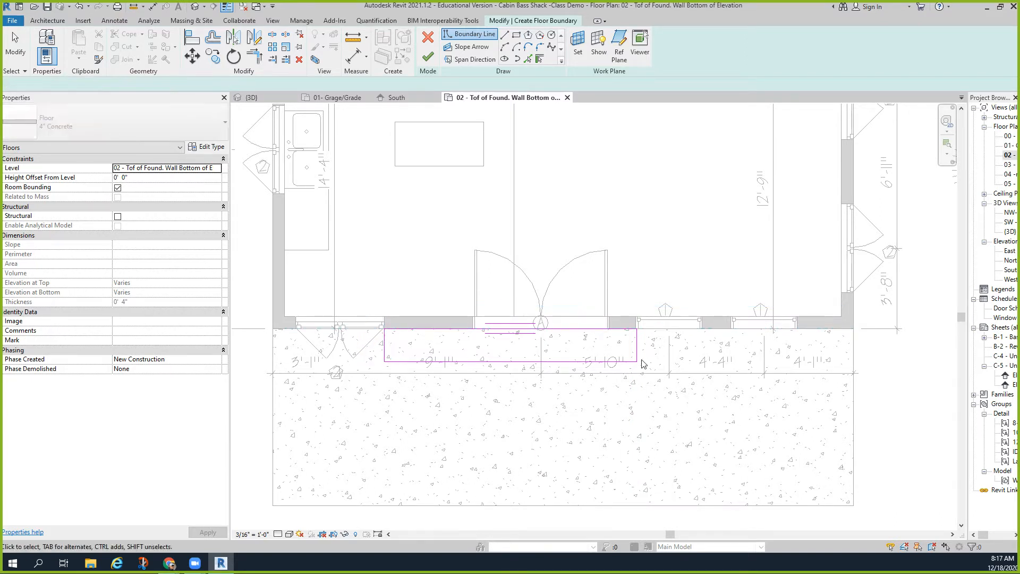
pyautogui.click(535, 332)
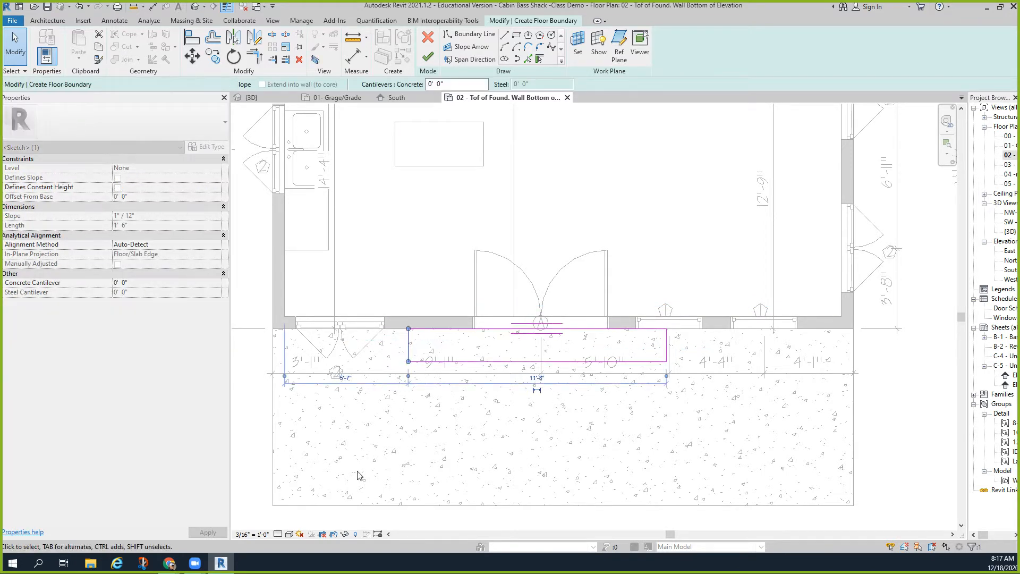
pyautogui.click(428, 57)
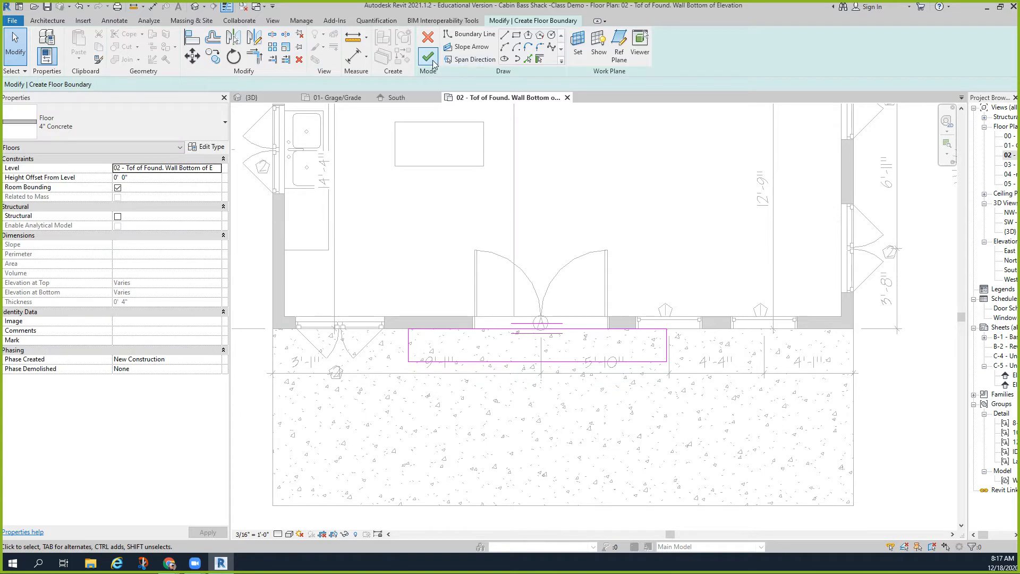
# - Finish the 17.50 SF step without attaching walls and raise it 0' 4"
pyautogui.click(428, 58)
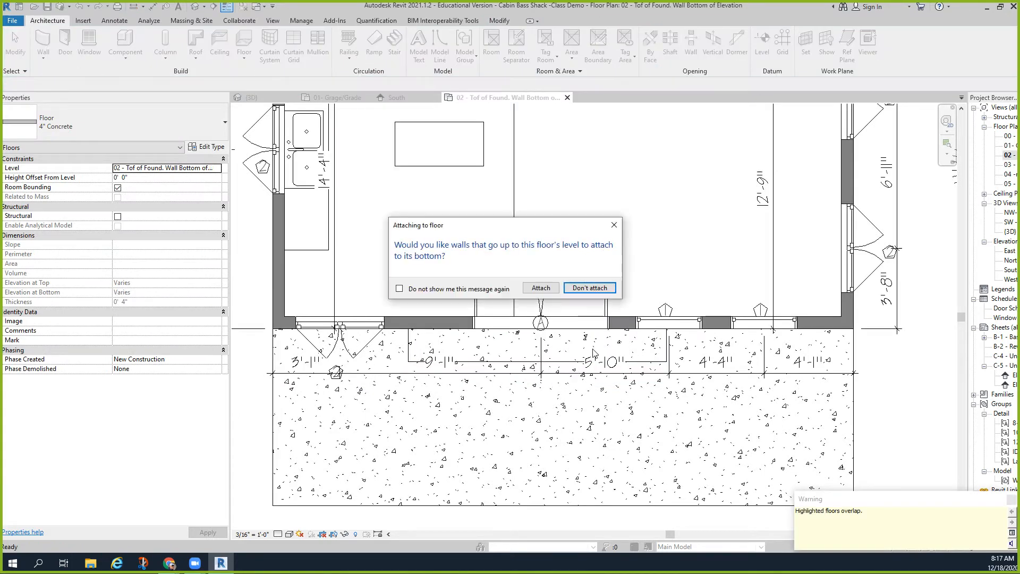
pyautogui.click(589, 288)
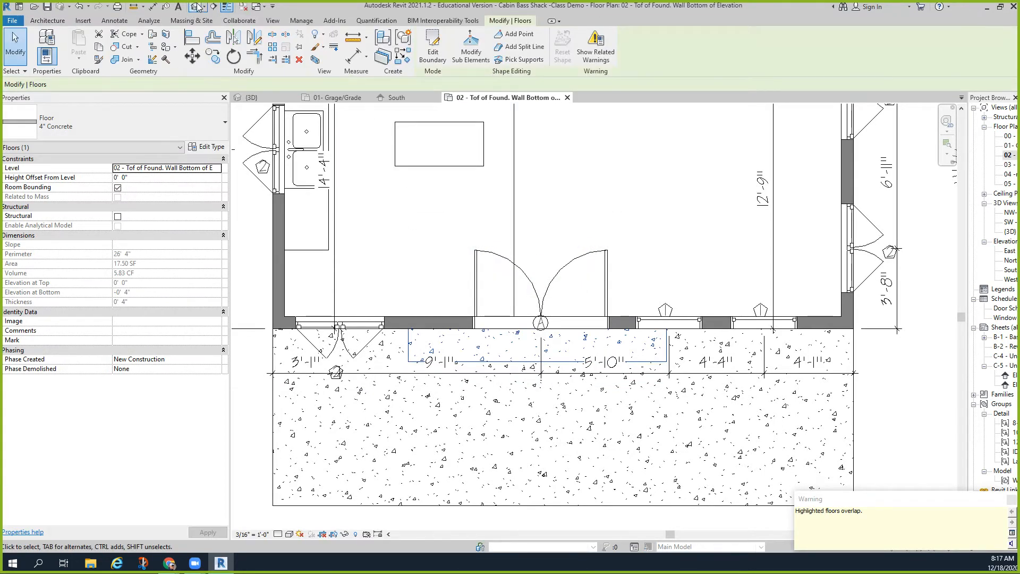
pyautogui.click(254, 97)
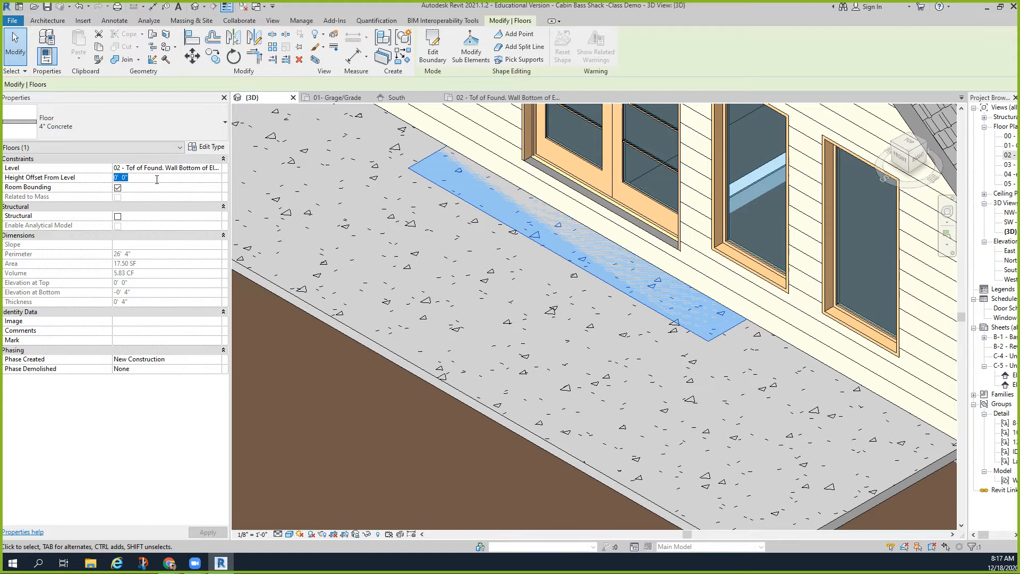
pyautogui.write('0\' 4"')
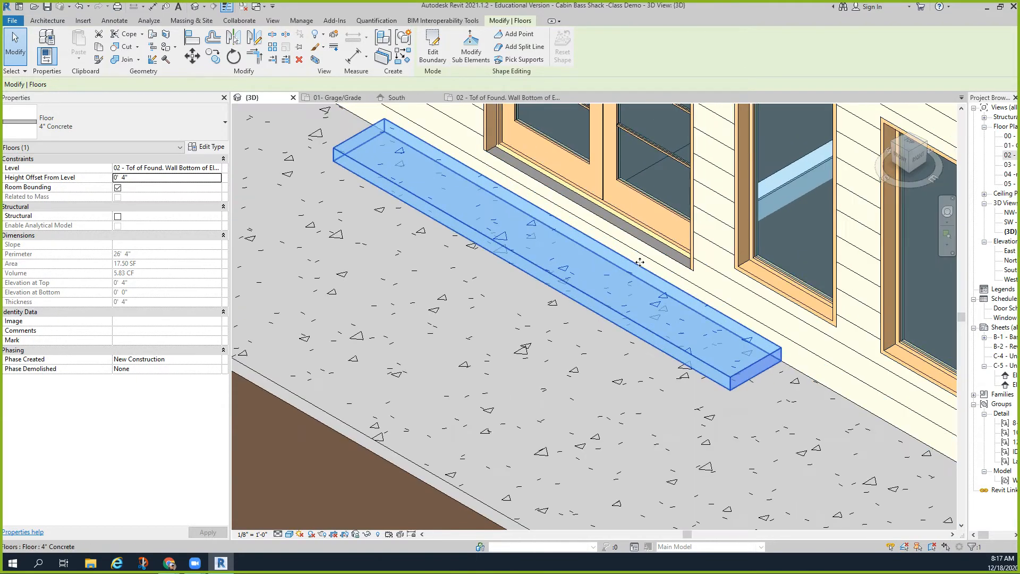
pyautogui.moveTo(637, 261)
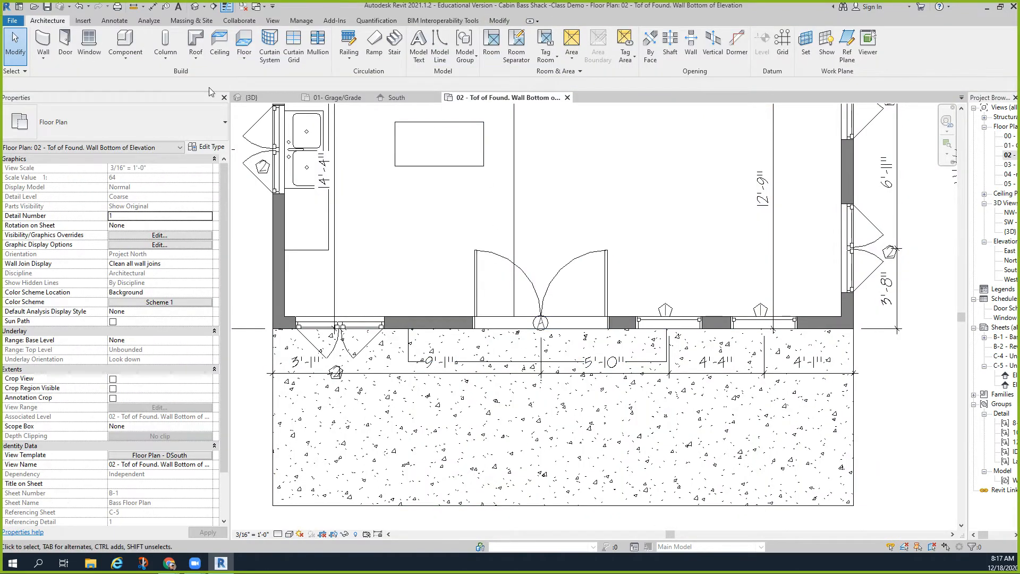
# - Create a narrower second step floor raised 8 inches atop the first step
pyautogui.click(243, 47)
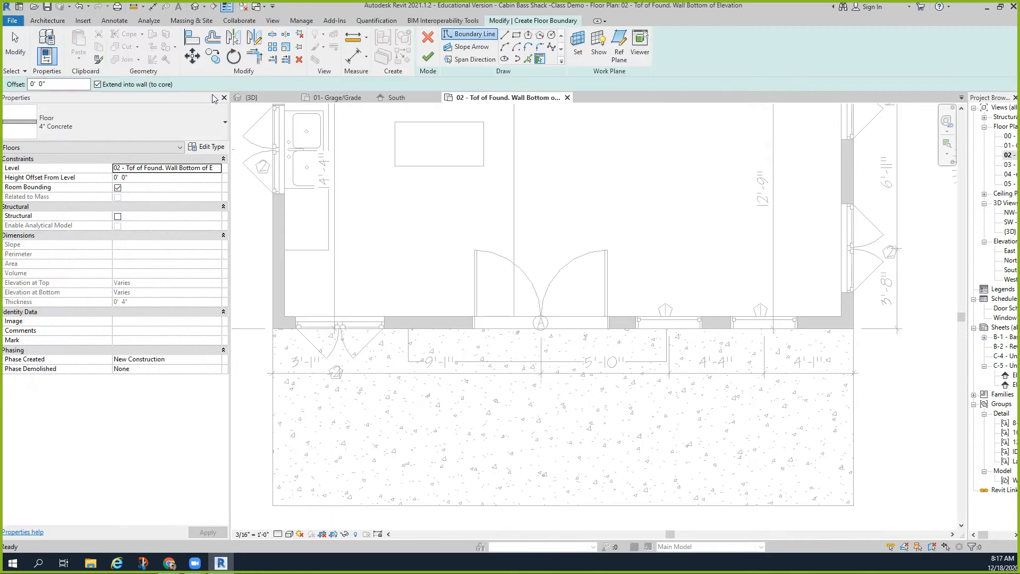
pyautogui.click(168, 177)
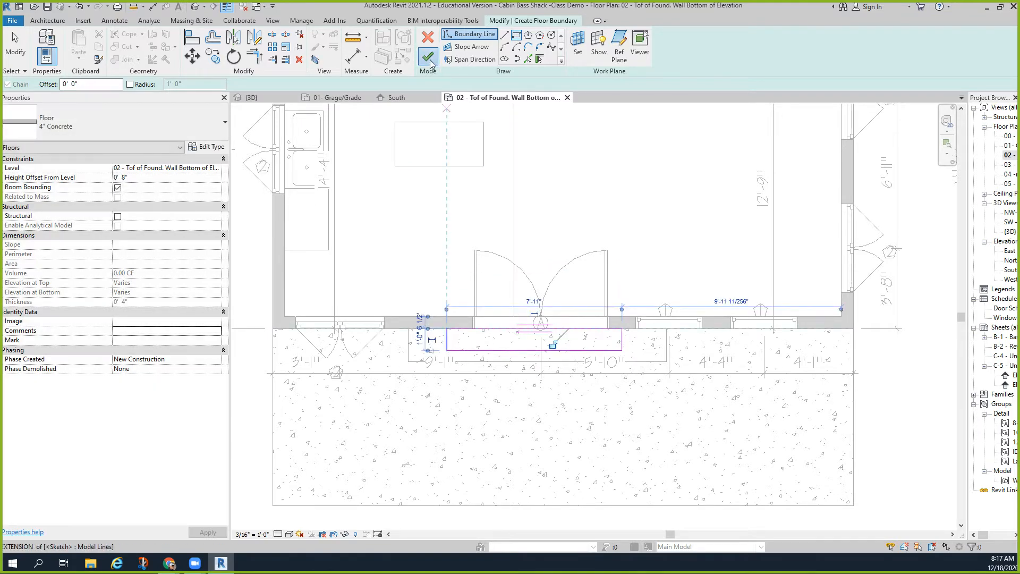
pyautogui.click(426, 58)
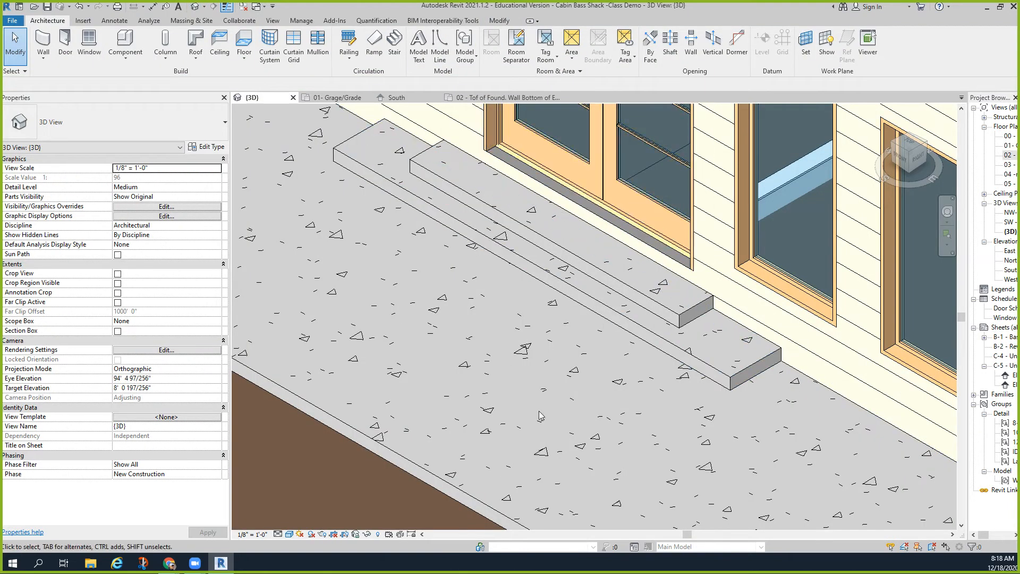
# - Drag the lower step's front boundary outward to 29.17 SF, without attaching walls
pyautogui.click(566, 266)
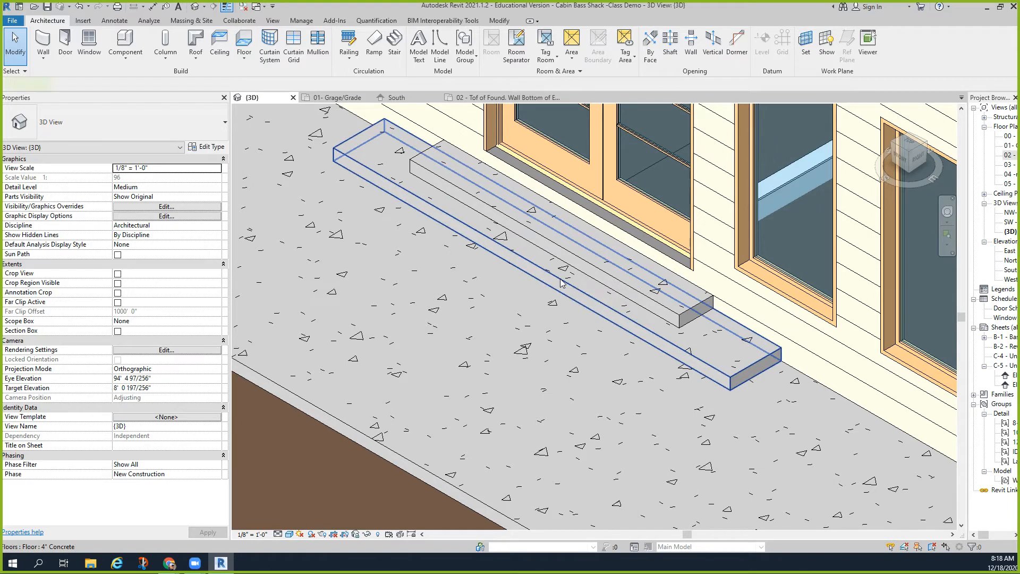
pyautogui.click(563, 284)
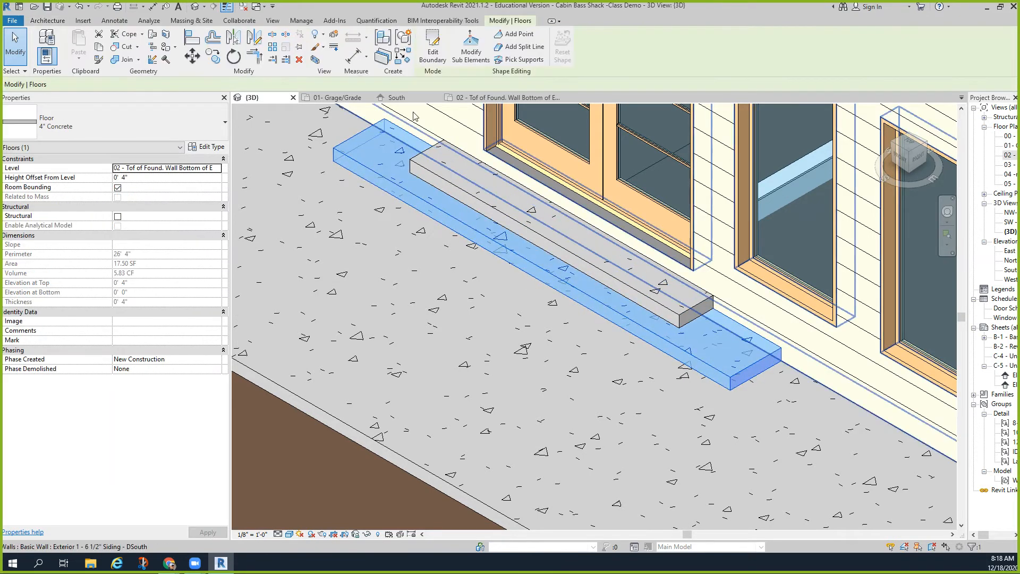
pyautogui.click(432, 46)
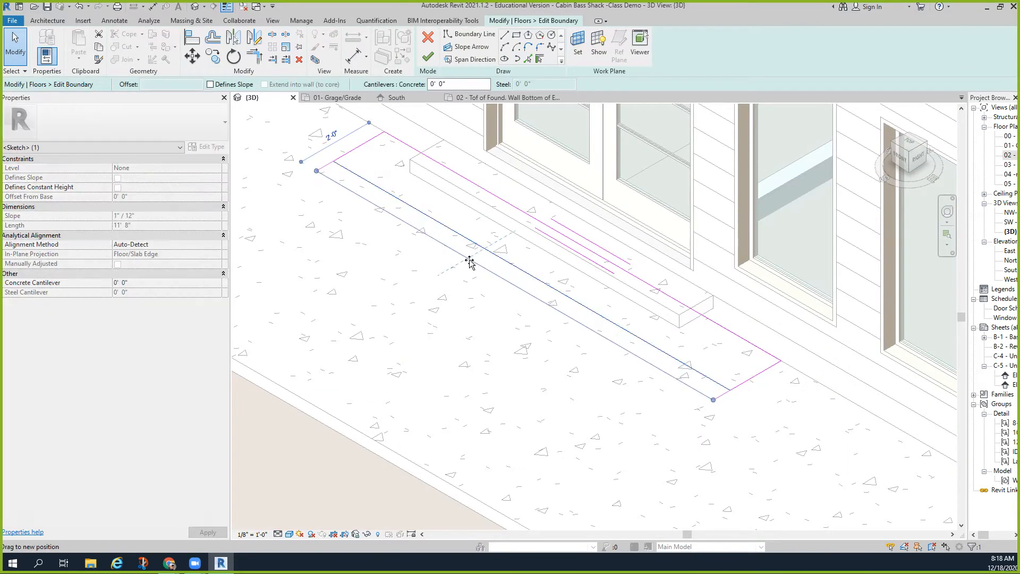
pyautogui.moveTo(472, 260); pyautogui.dragTo(462, 269)
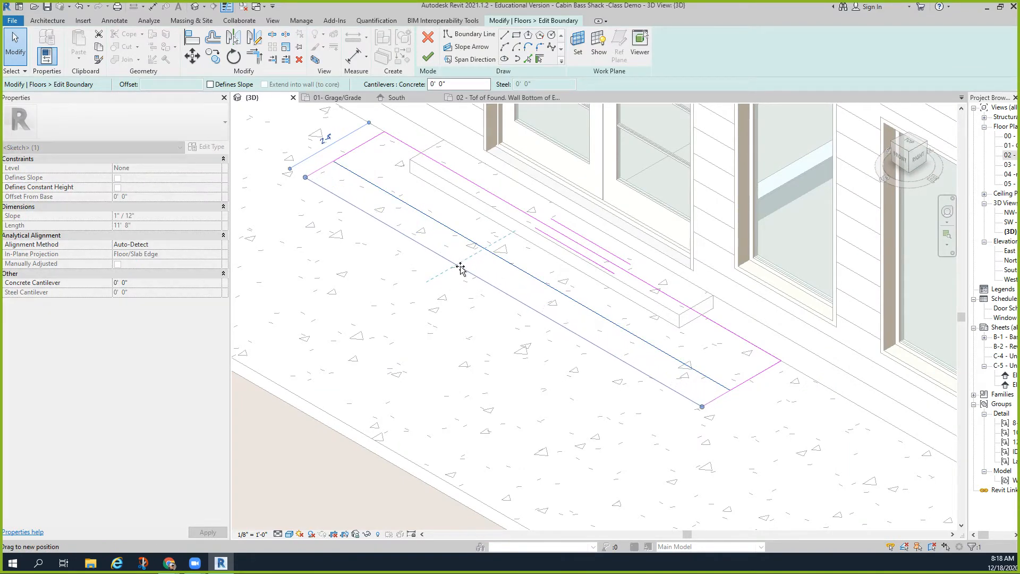
pyautogui.moveTo(462, 269); pyautogui.dragTo(455, 273)
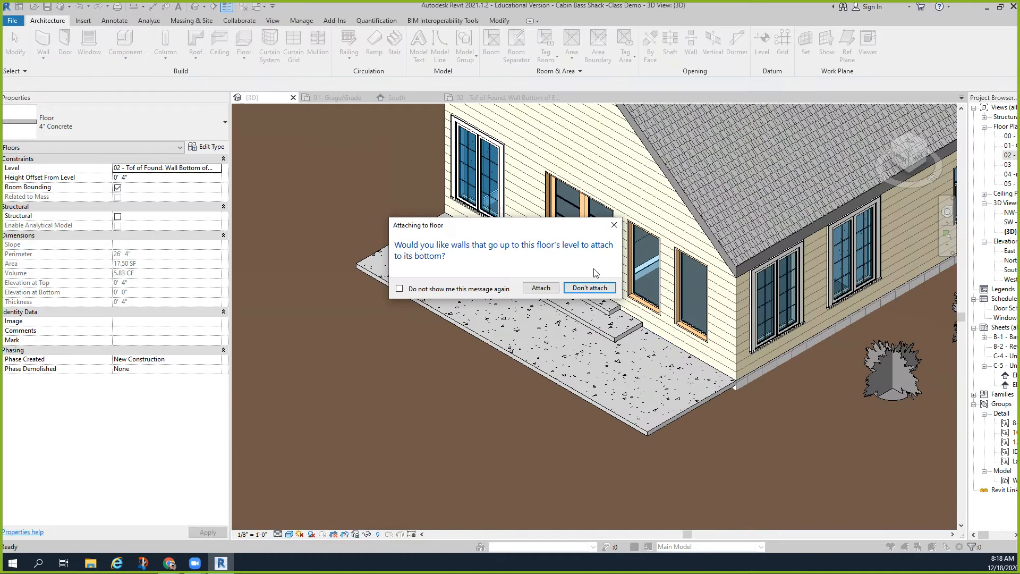
pyautogui.click(589, 288)
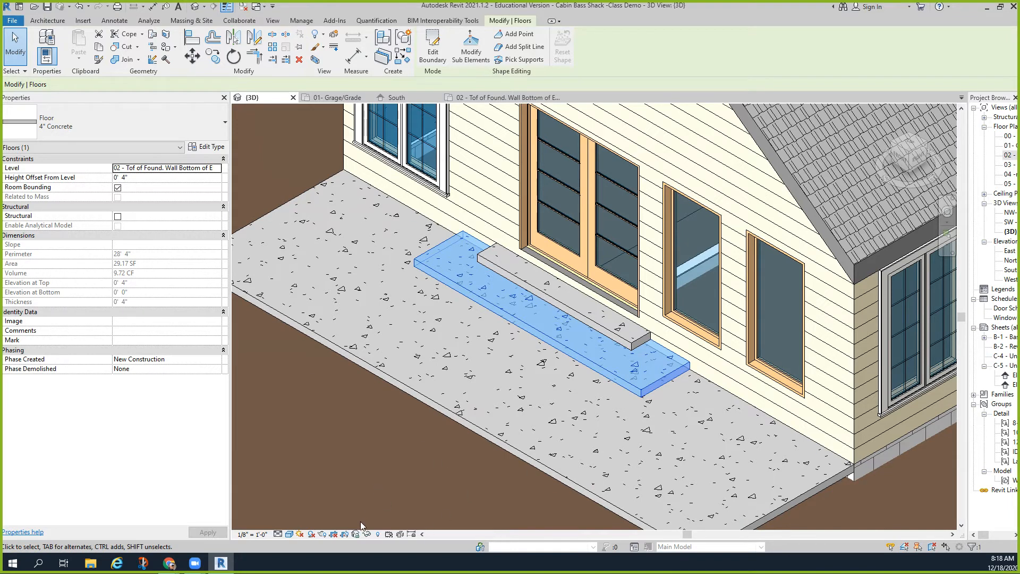
# - Stretch the roof footprint over the porch to 1739.38 SF, then reopen the foundation plan
pyautogui.click(388, 377)
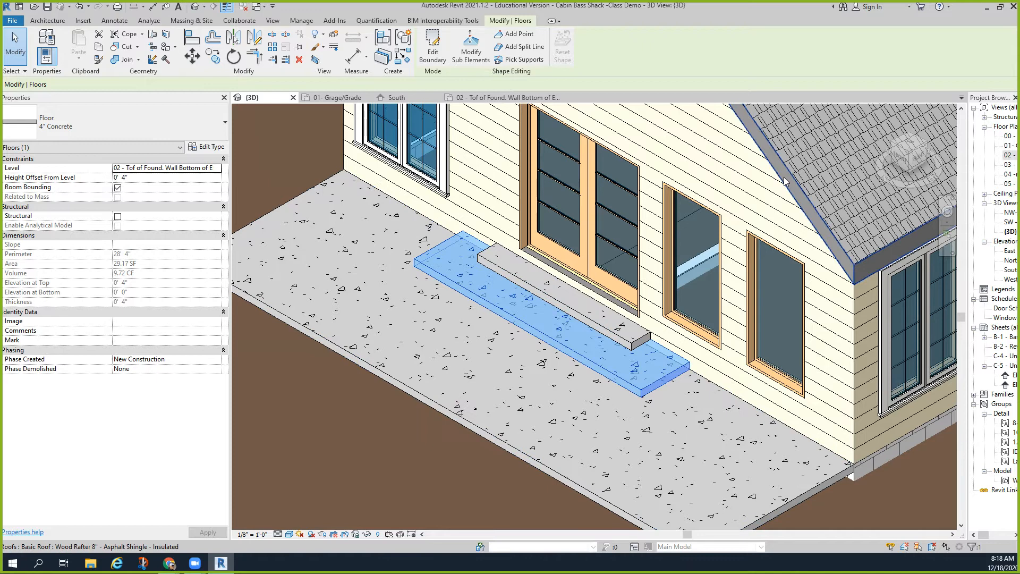
pyautogui.moveTo(872, 165)
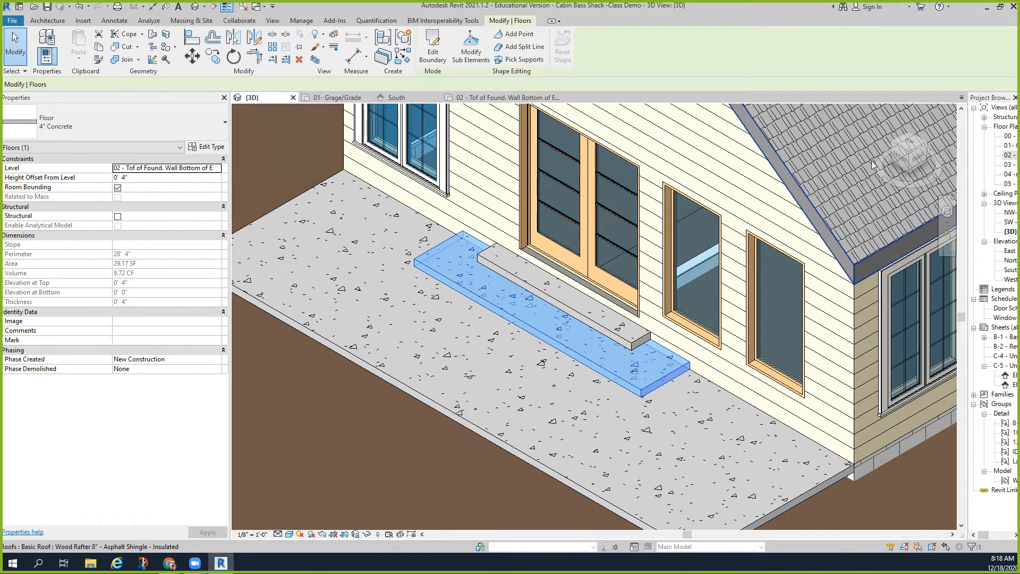
pyautogui.moveTo(1010, 174)
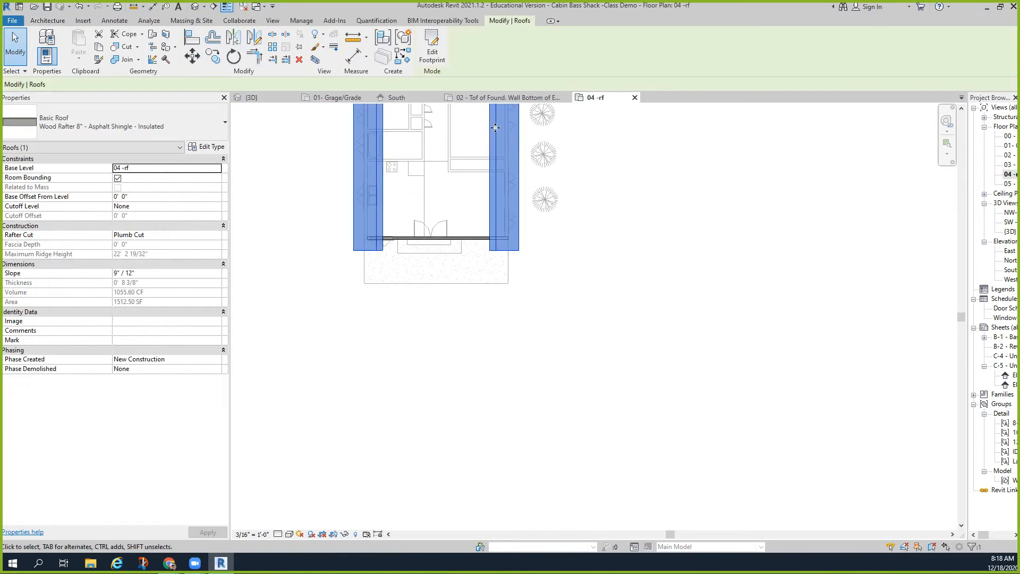
pyautogui.click(431, 47)
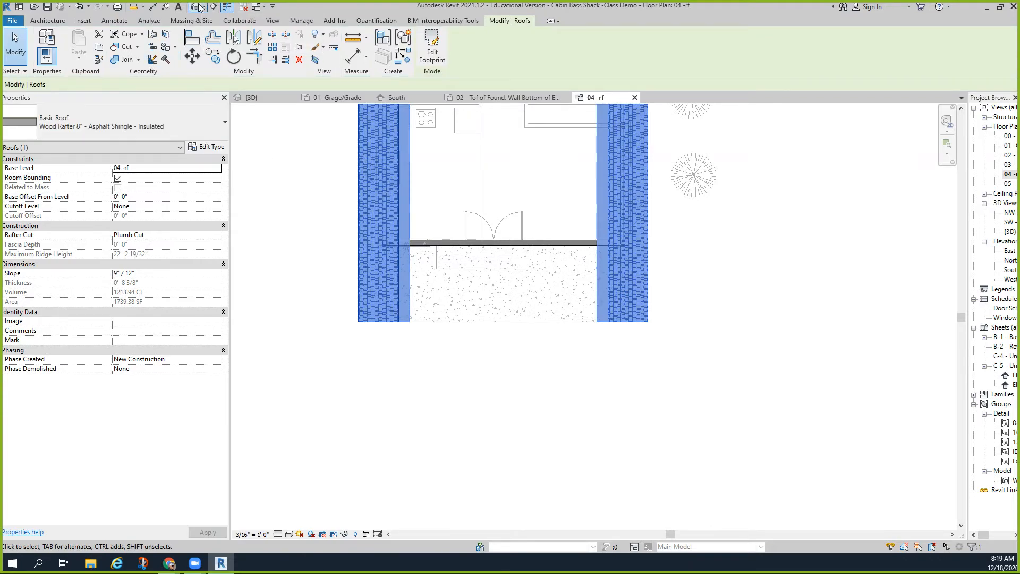
pyautogui.click(250, 97)
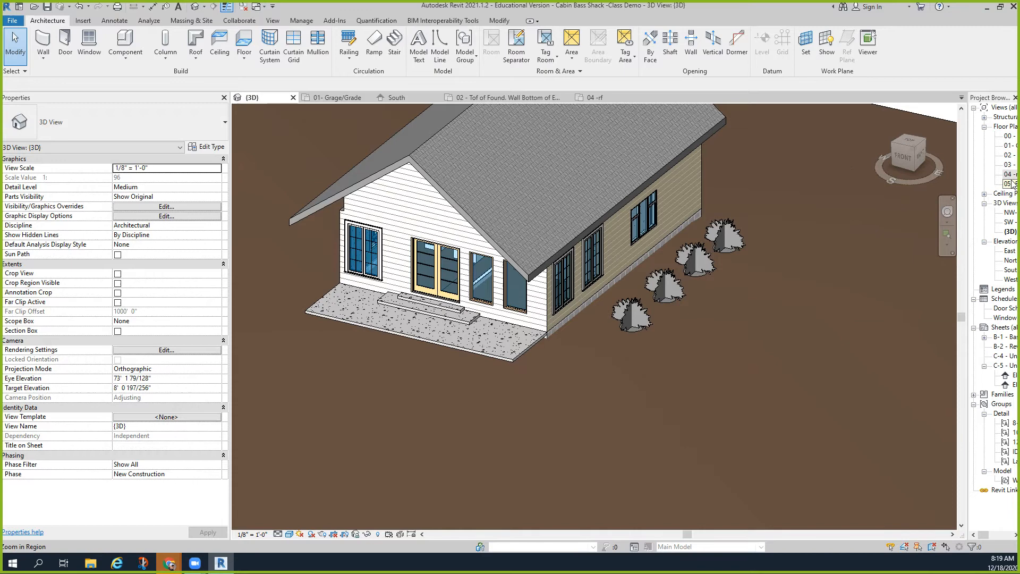
pyautogui.click(501, 96)
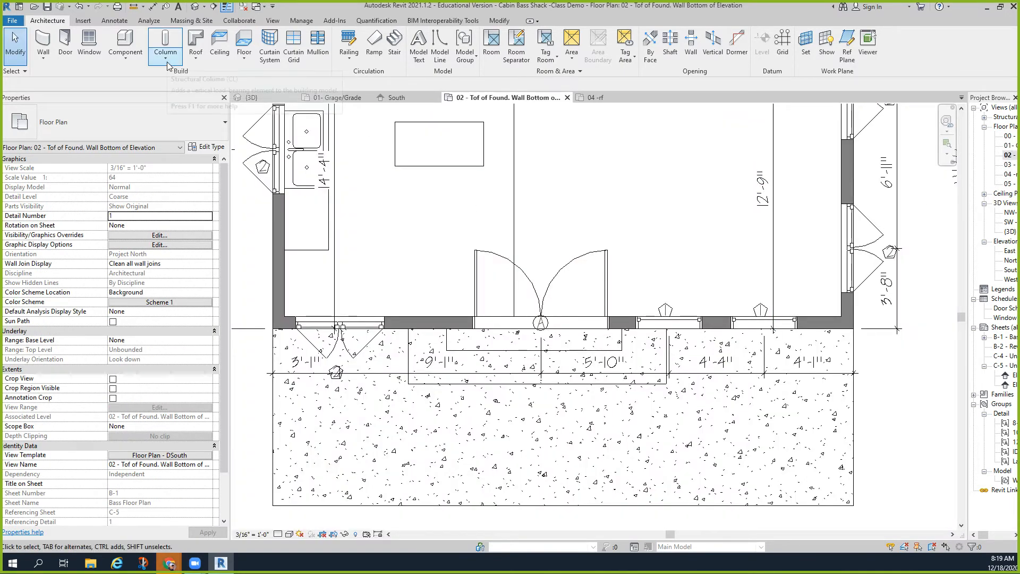
pyautogui.moveTo(164, 47)
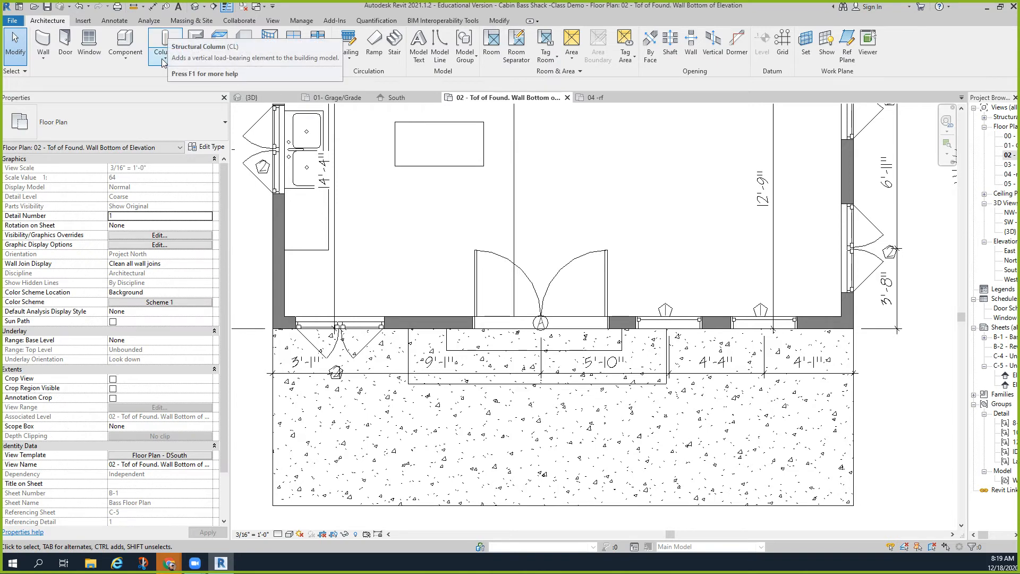
# - Place 6x6 Wood Timber Columns at the porch slab's front corners, aligned to its edges
pyautogui.click(165, 55)
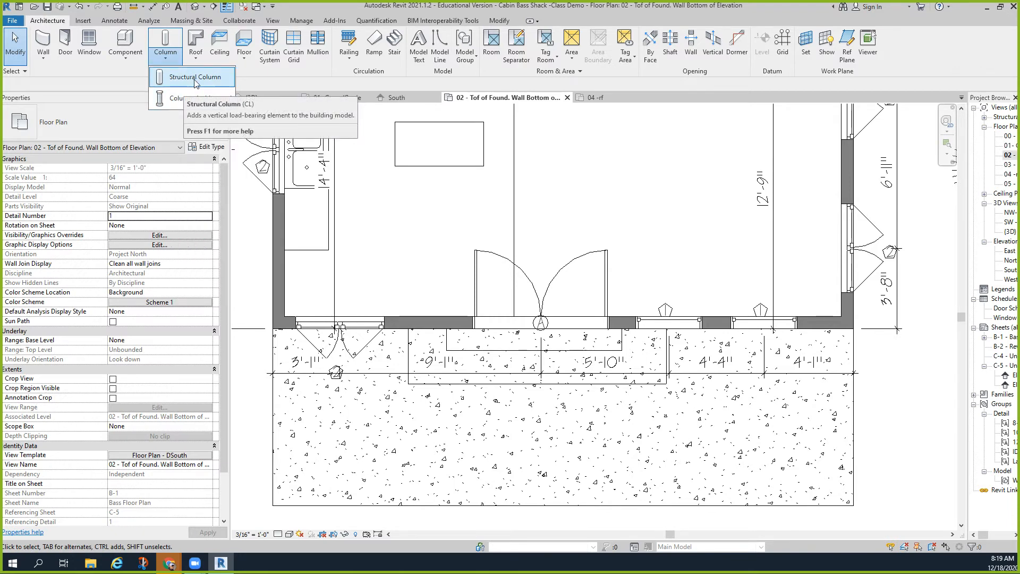
pyautogui.click(192, 77)
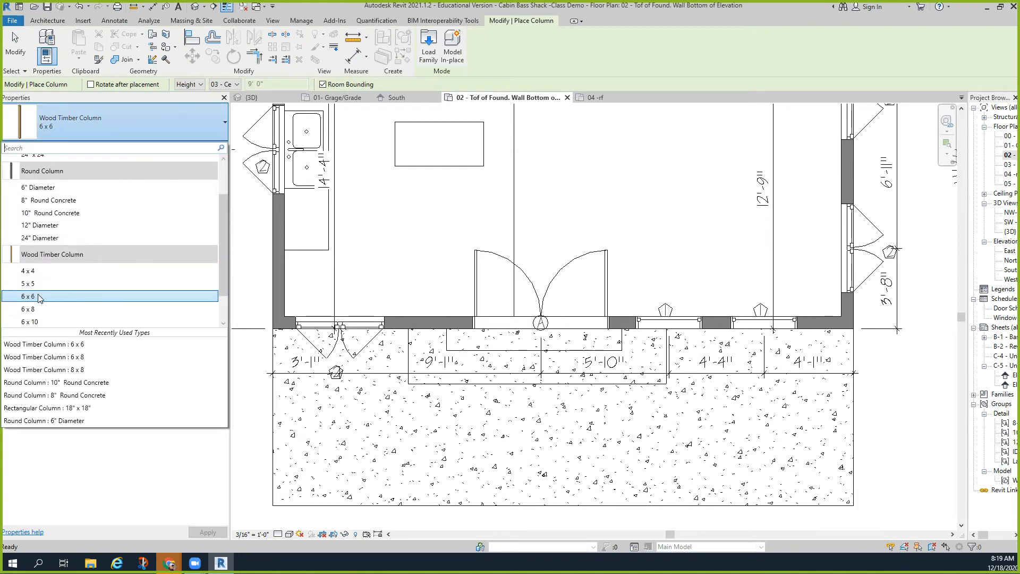
pyautogui.click(27, 296)
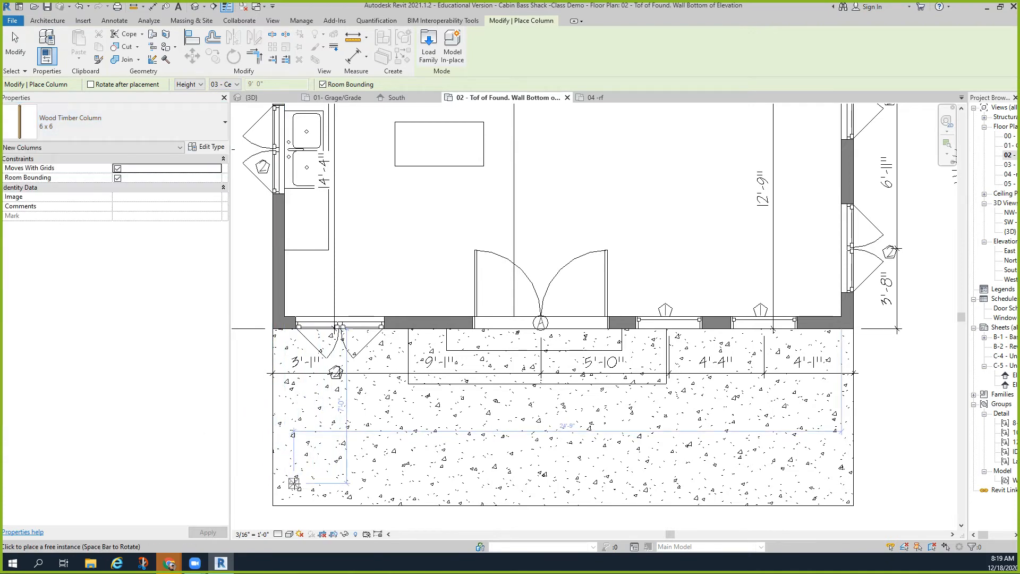
pyautogui.click(837, 489)
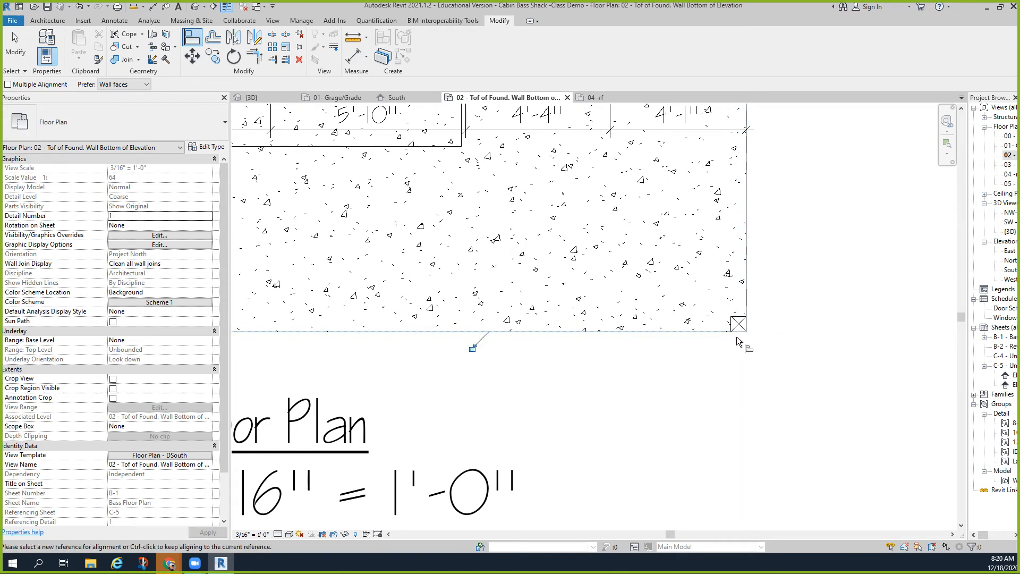
pyautogui.click(253, 97)
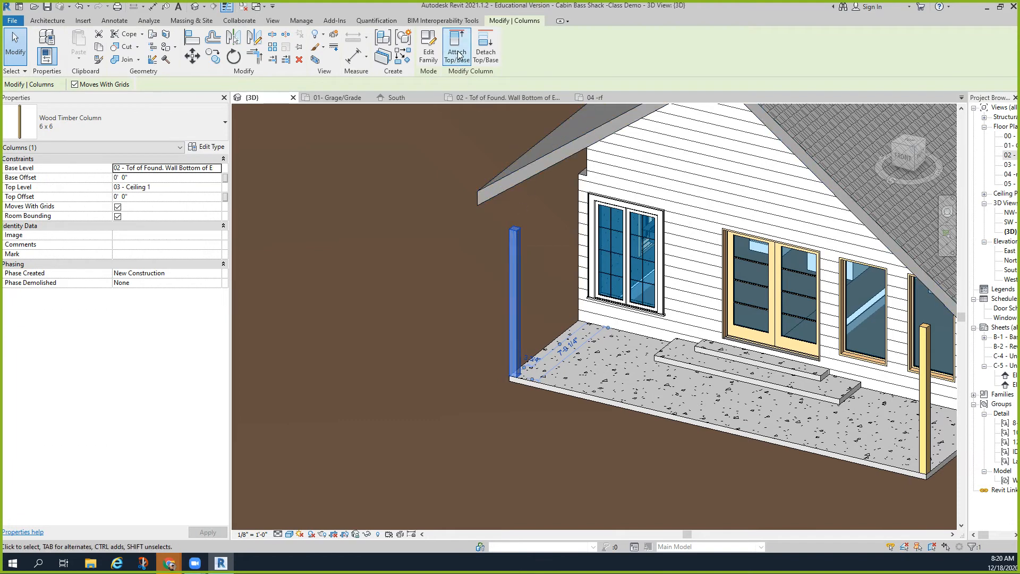
# - Attach both column tops to the roof using Maximum Intersection justification
pyautogui.click(456, 47)
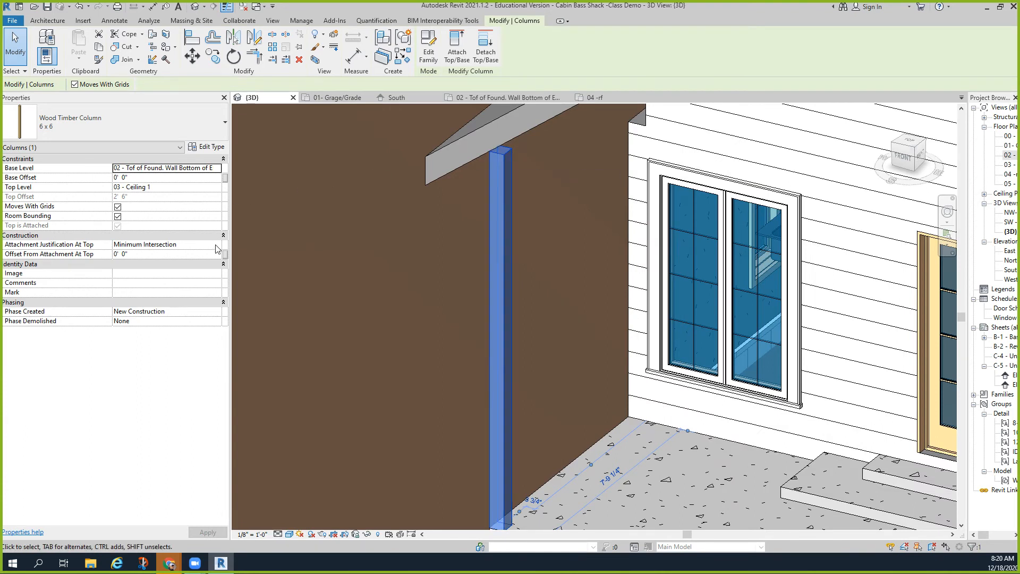
pyautogui.click(166, 244)
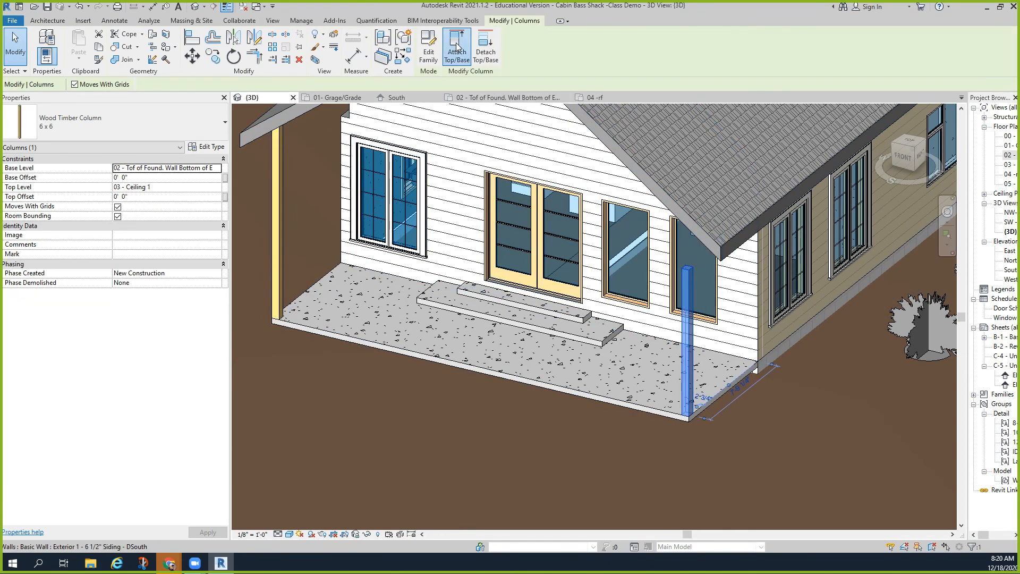
pyautogui.click(445, 84)
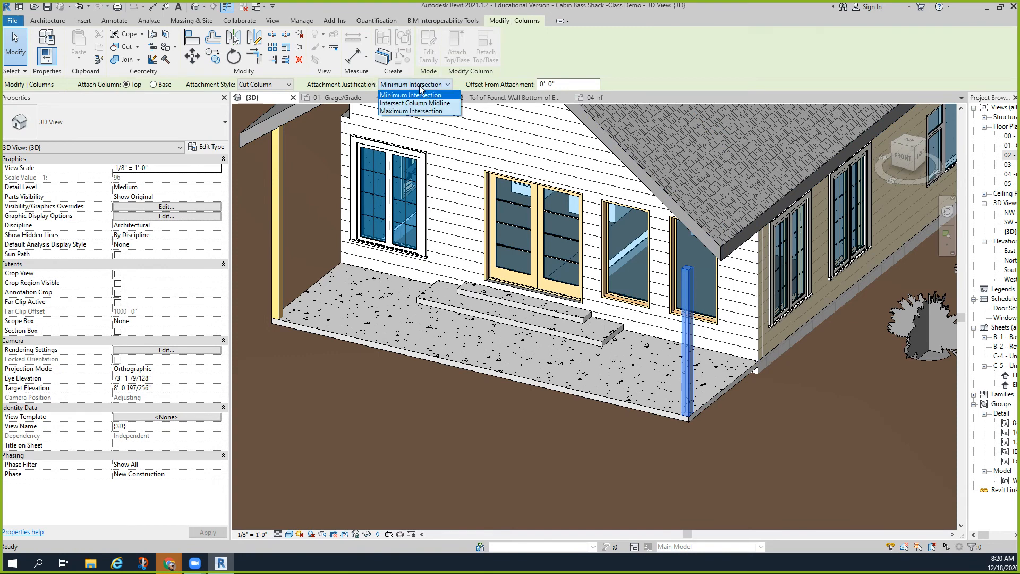
pyautogui.click(420, 110)
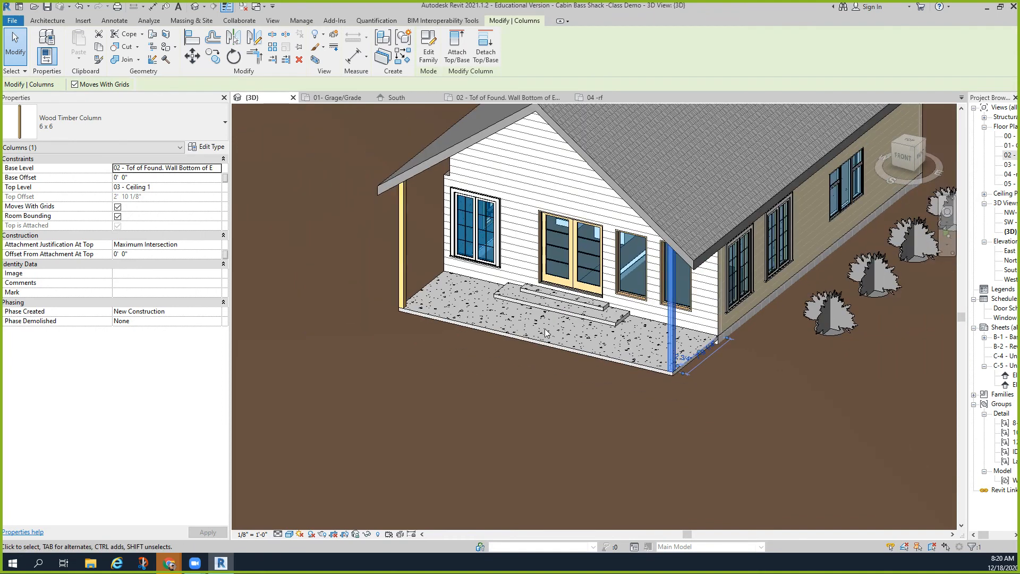
pyautogui.moveTo(567, 460)
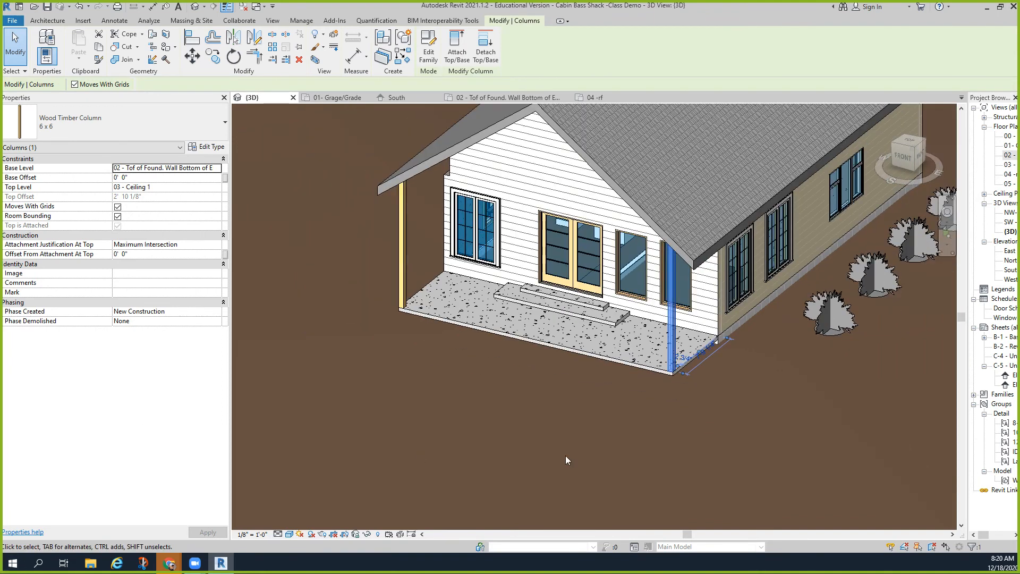